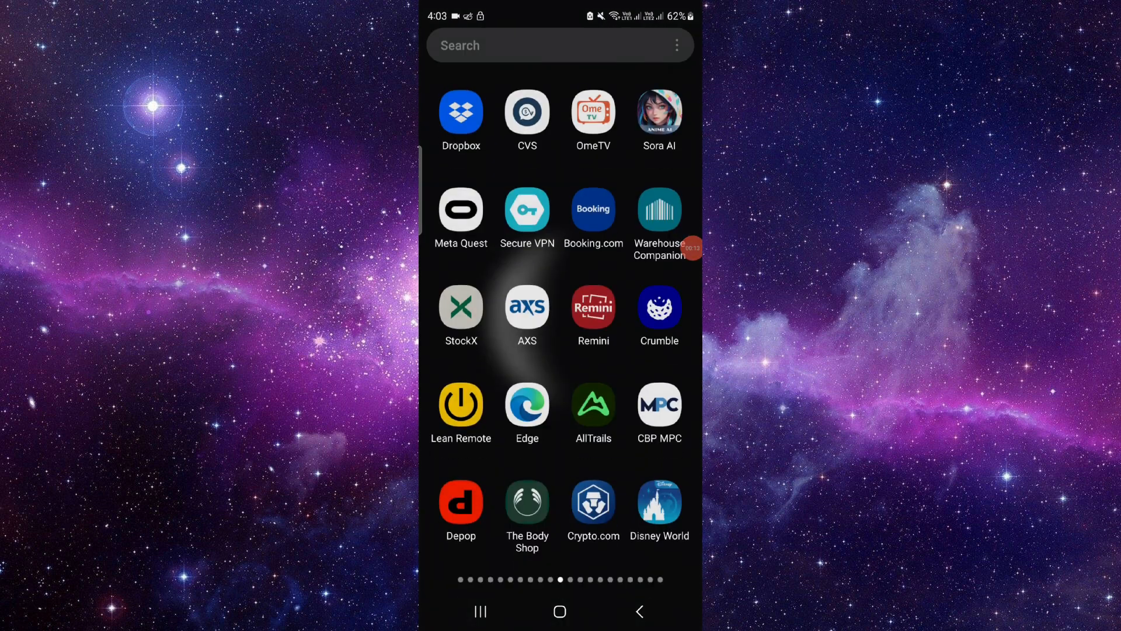
- Clear Remini's storage data to 0 B from App info, then open its Google Play listing
left_click(593, 310)
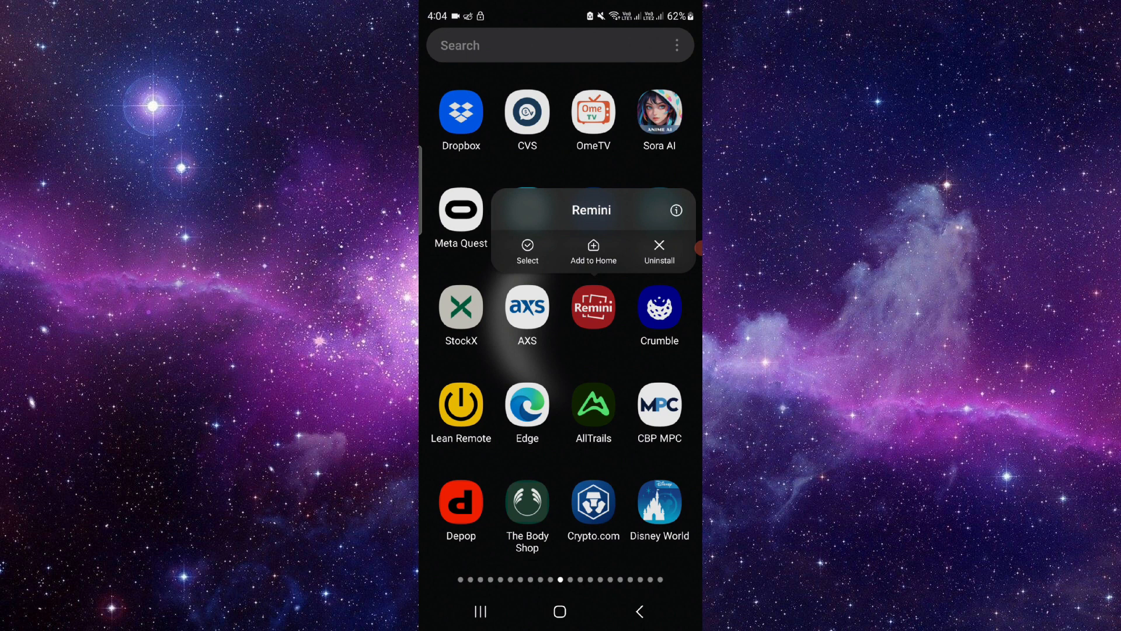
left_click(675, 209)
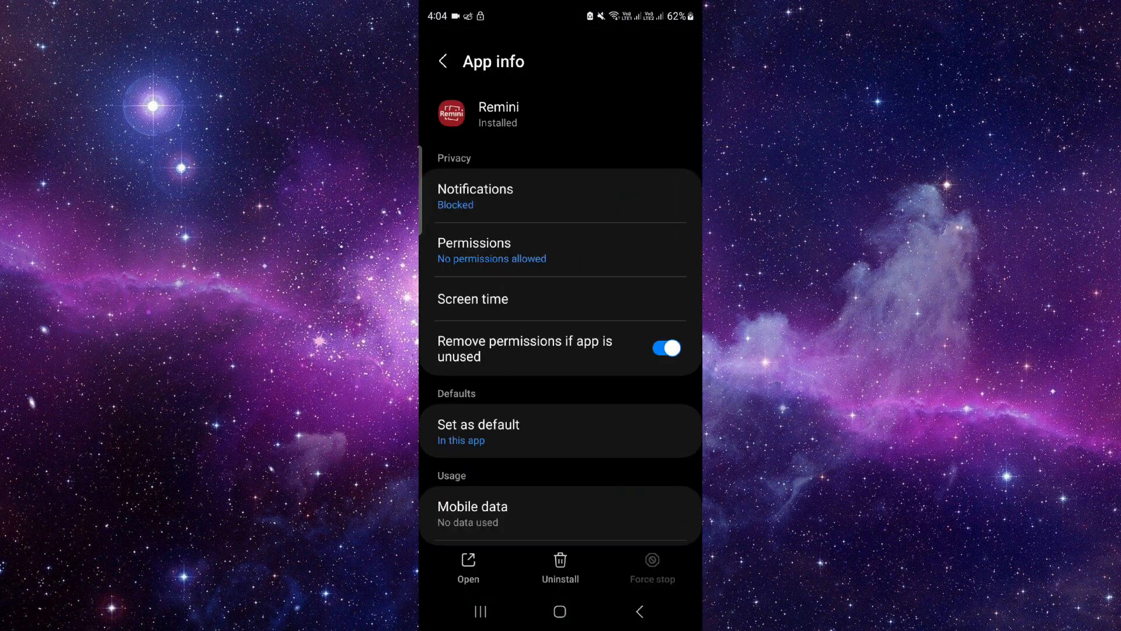
scroll("down", 3)
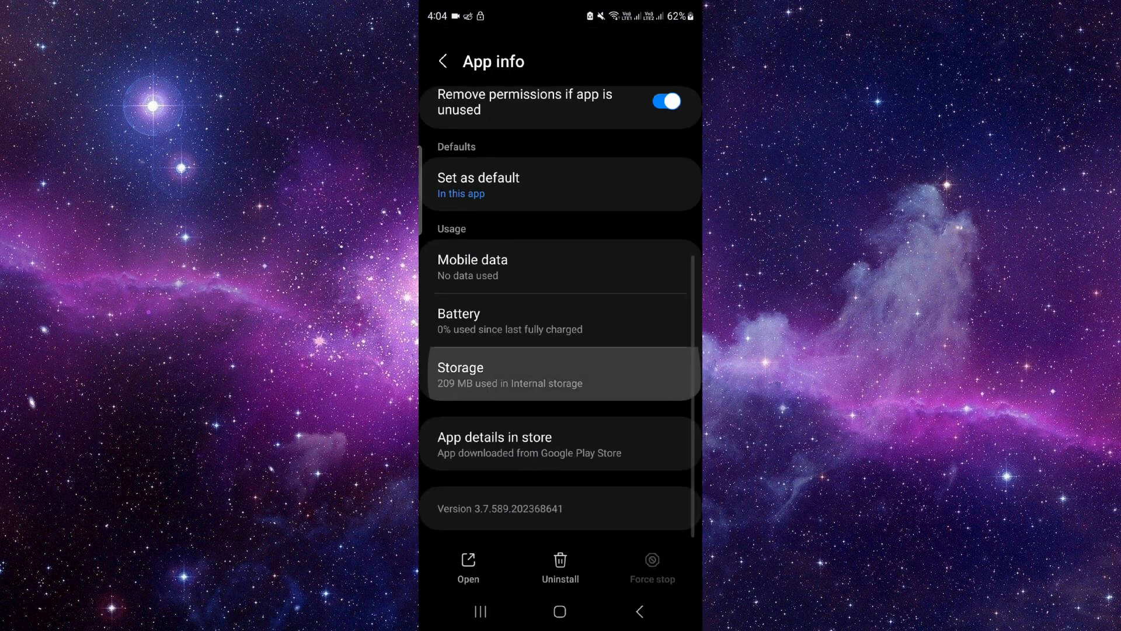
left_click(560, 374)
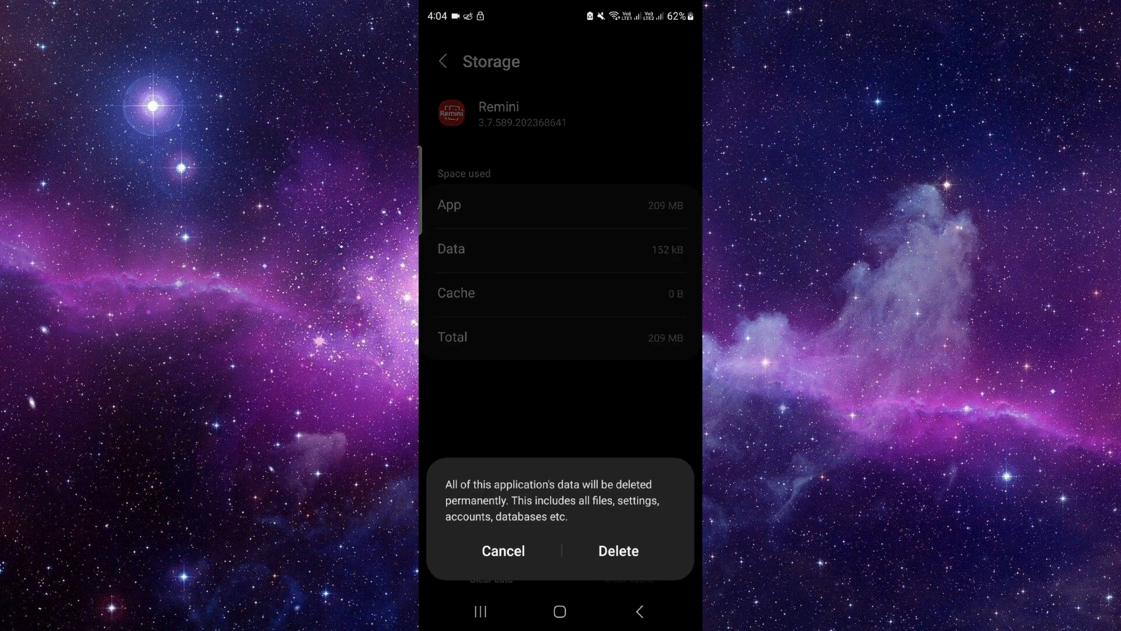
left_click(617, 551)
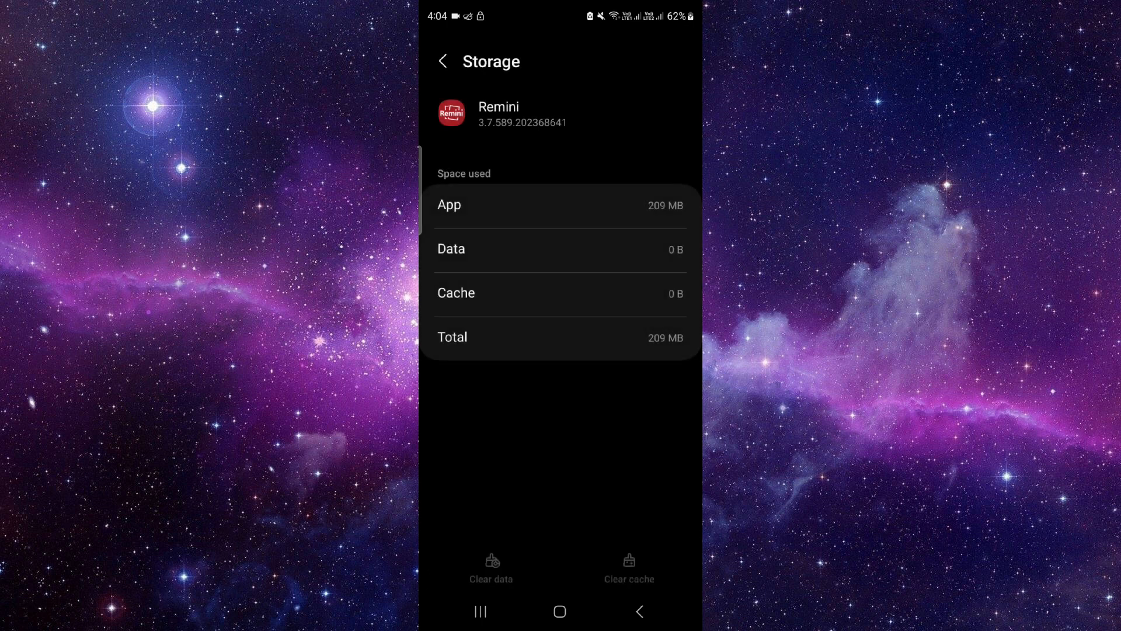
left_click(443, 61)
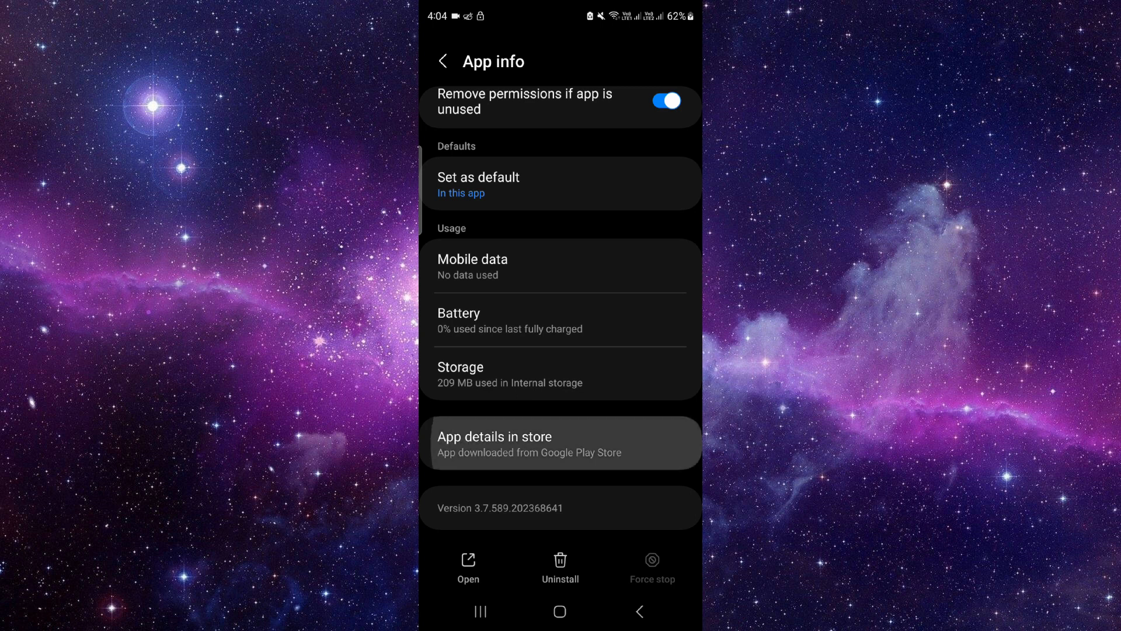
left_click(561, 443)
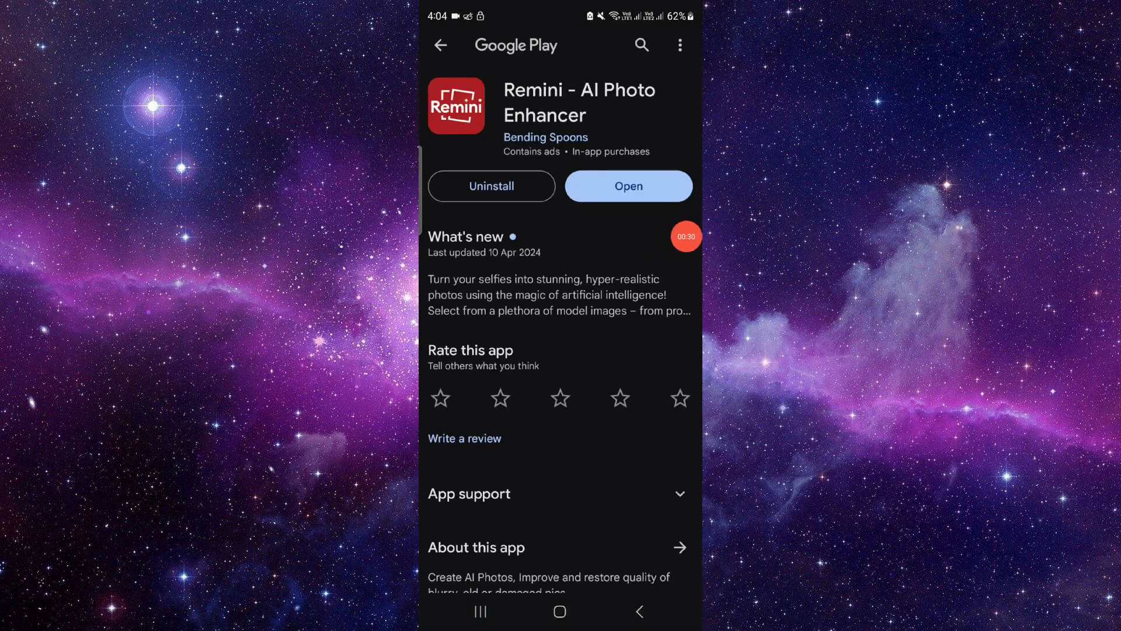